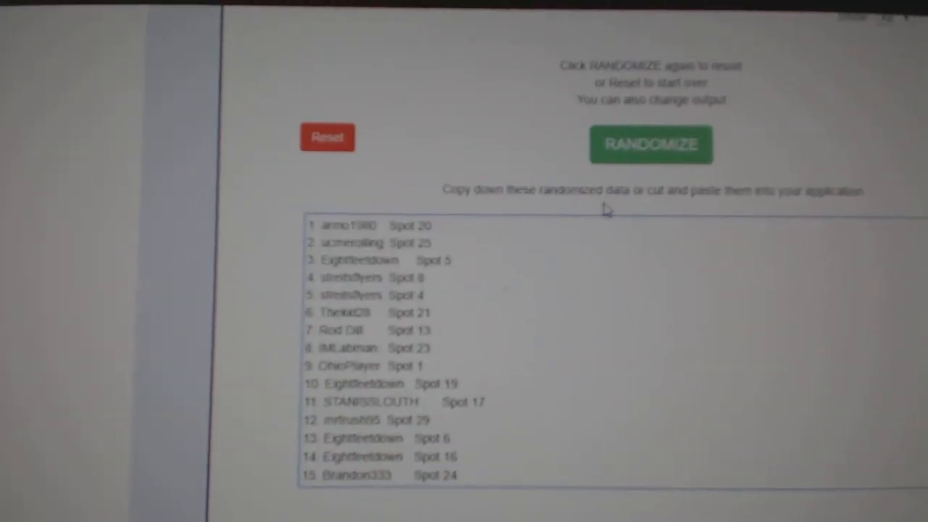
Step: Reshuffle the participant-and-spot list with RANDOMIZE to get a new order
left_click(650, 144)
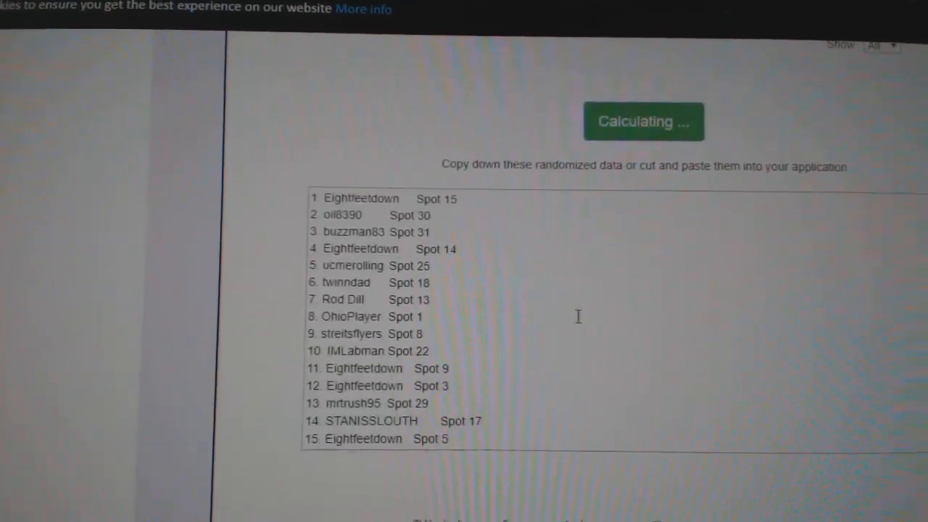
left_click(642, 121)
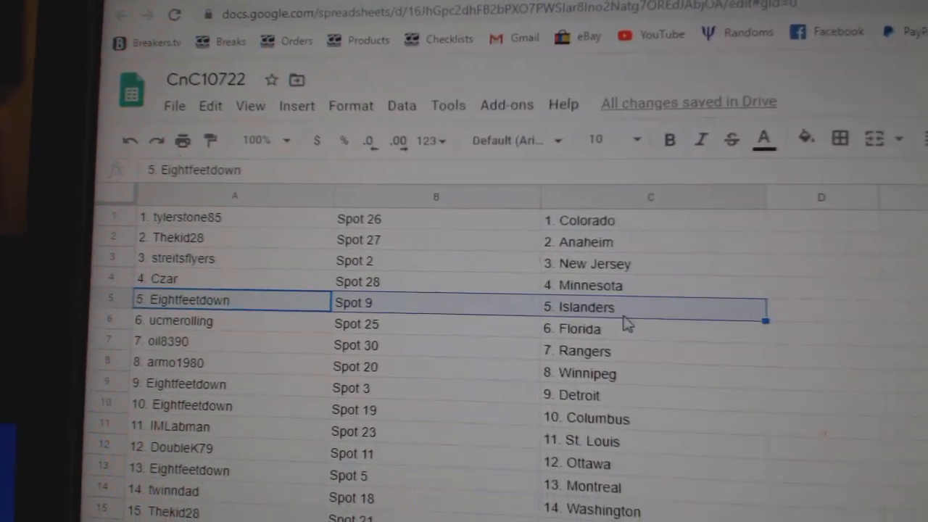
Step: In Google Sheets, check which participant is paired with the Rangers
left_click(163, 344)
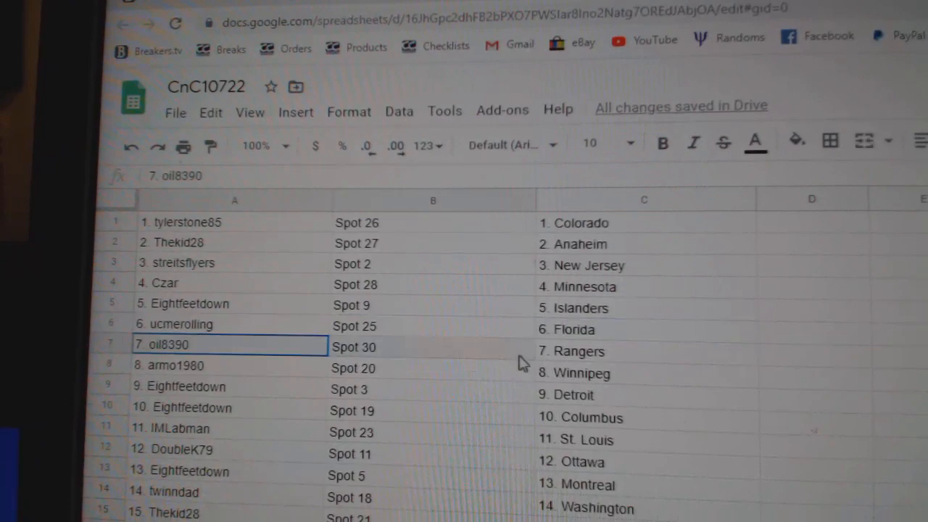